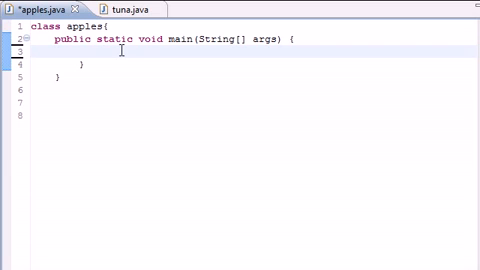
- Declare 'int counter = 0;' in main and start a 'do' block below it
text(int)
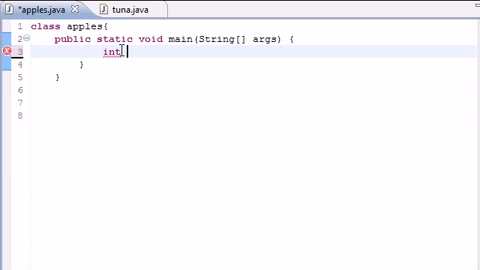
text(counter)
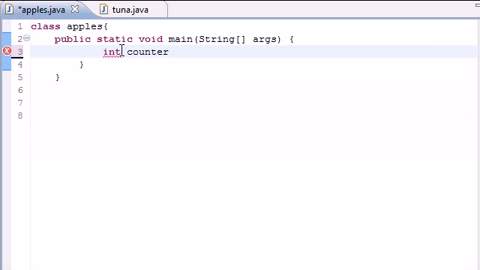
text(= 0;)
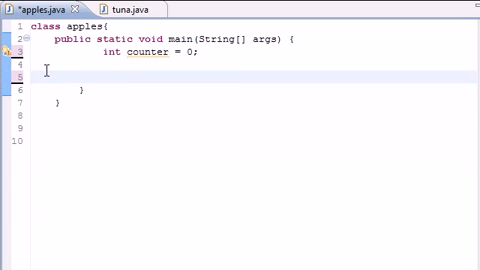
text(do)
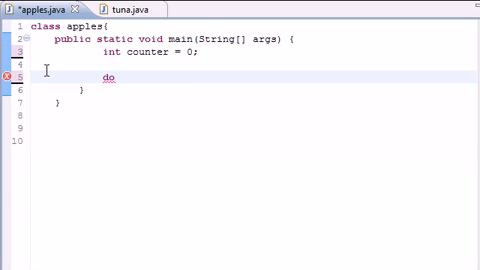
- Write the do block body: System.out.println(counter); followed by counter++;
text({)
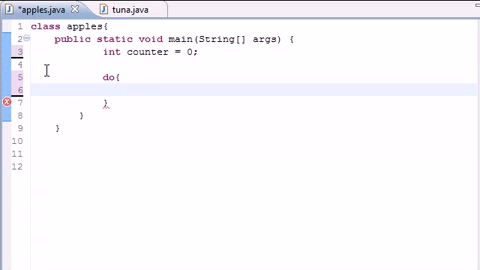
text(System.out.println(counter)
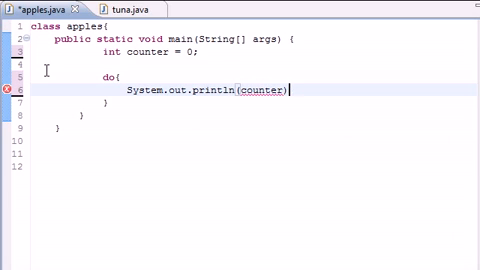
text(;)
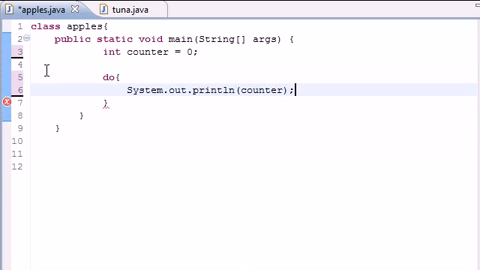
text(counter++;)
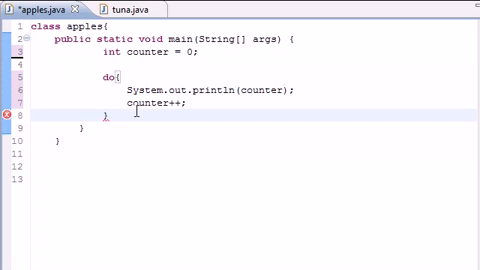
- Close the loop with 'while(counter <= 10);' and launch a run of the class
text(while)
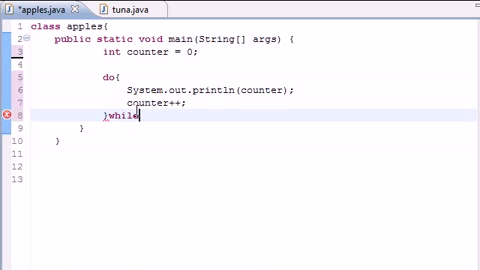
text(();)
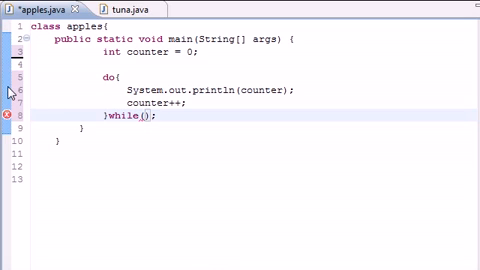
text(counter)
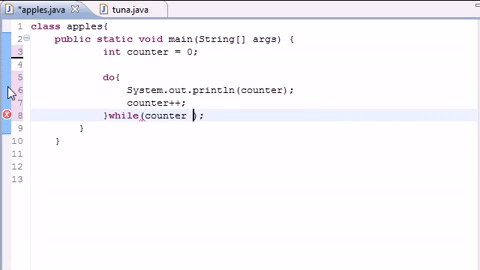
text(<=10)
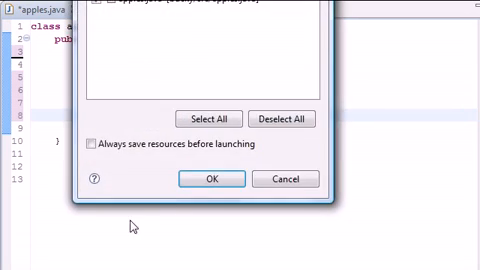
- Confirm Save and Launch so the Console lists counter values 0 through 10
click(208, 180)
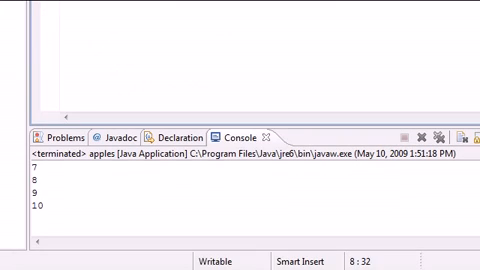
scroll(up, 3)
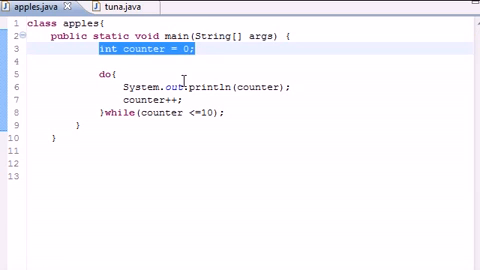
- Change the counter's starting value from 0 to 15 in the editor
click(100, 72)
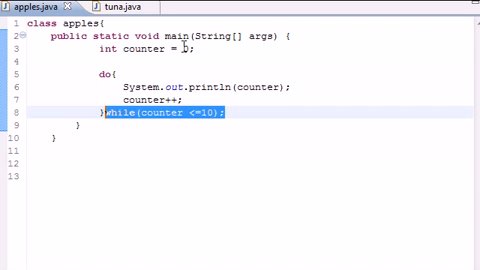
click(184, 48)
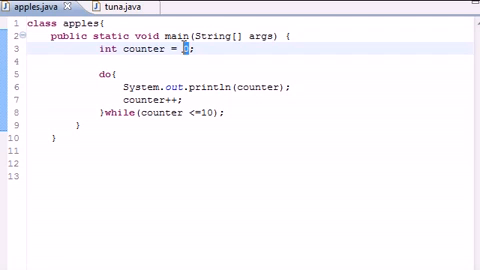
text(15)
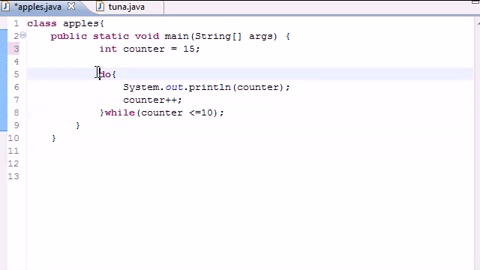
drag(96, 72, 108, 112)
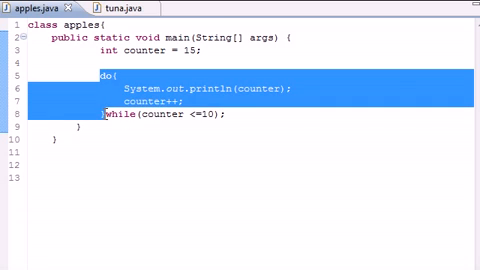
mouse_move(292, 68)
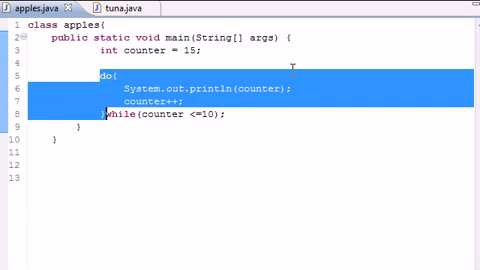